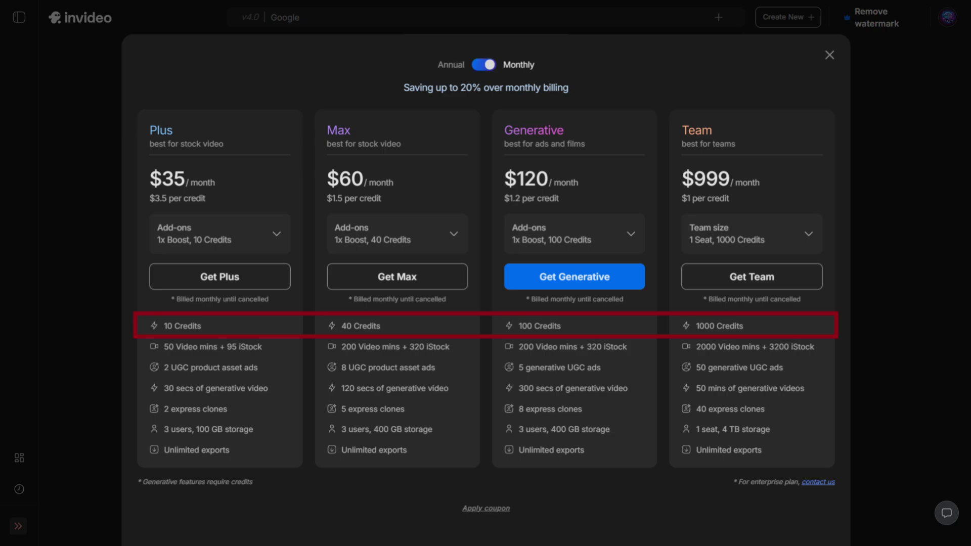
# Review the stock source toggles, then discard the changes to return to the related replacement clips
pyautogui.click(829, 55)
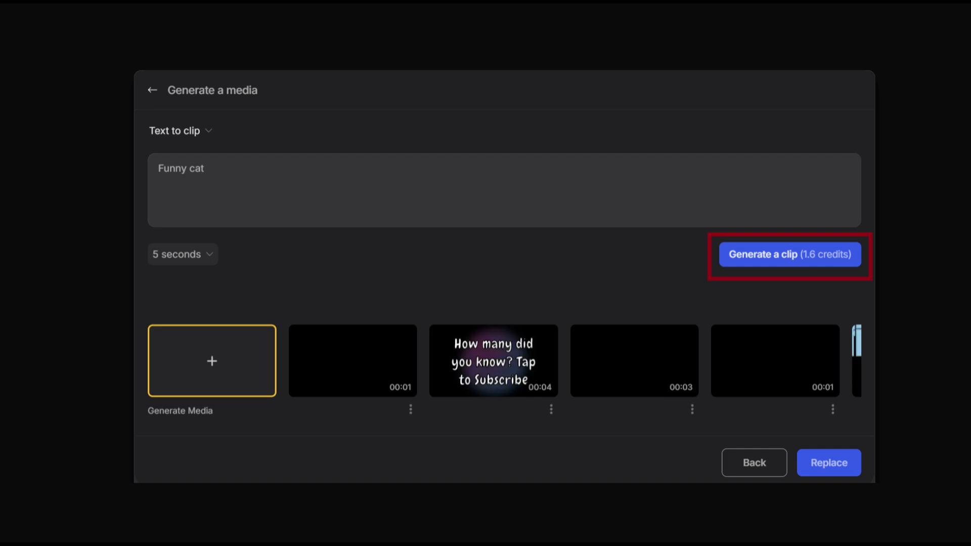
pyautogui.click(790, 254)
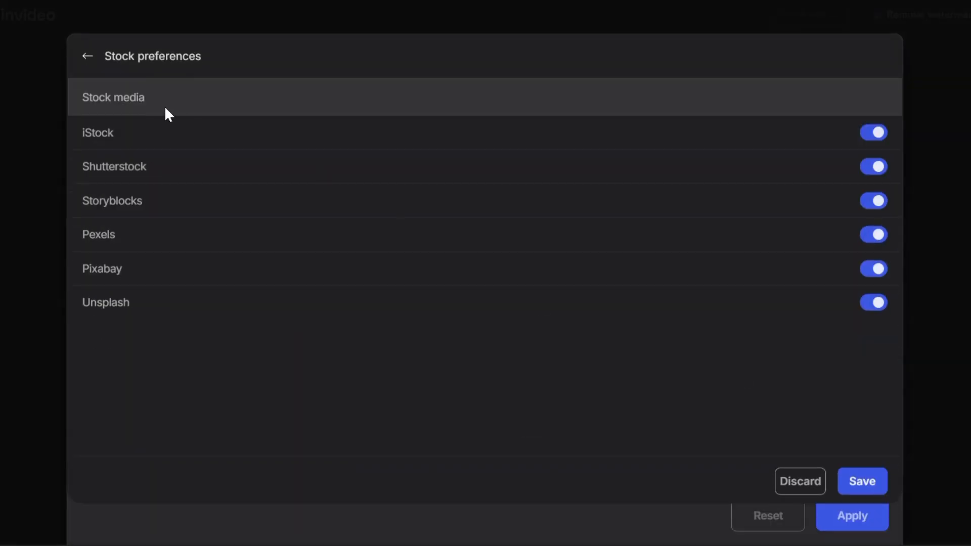
pyautogui.moveTo(170, 113); pyautogui.dragTo(146, 237)
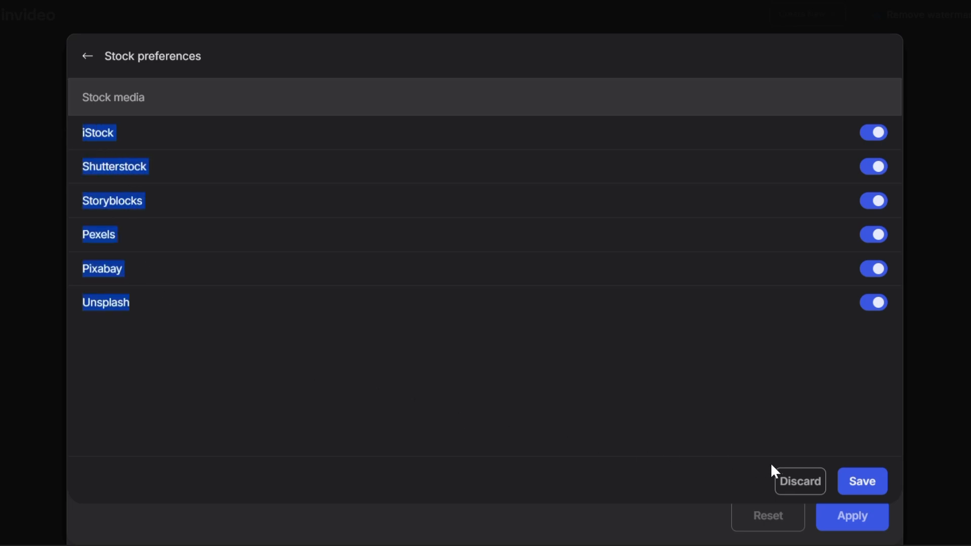
pyautogui.click(87, 56)
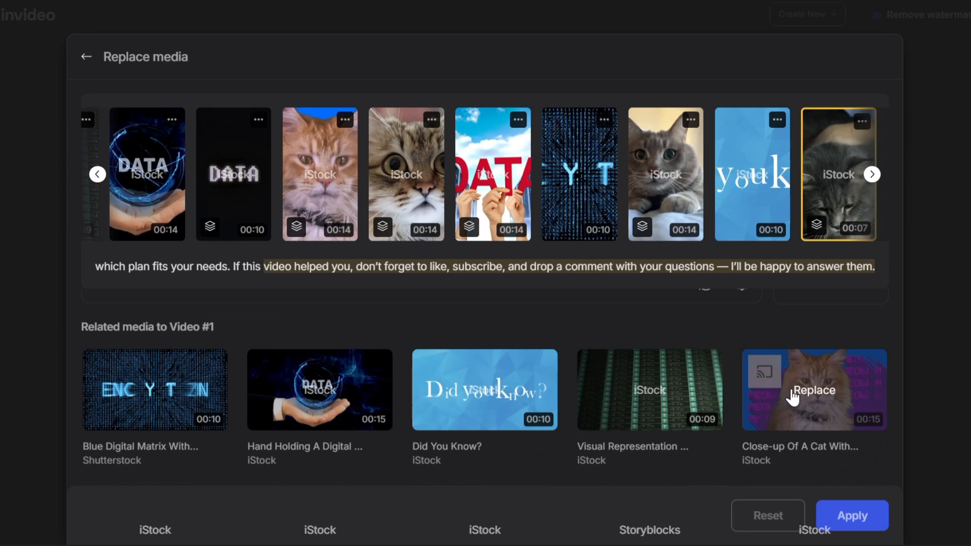